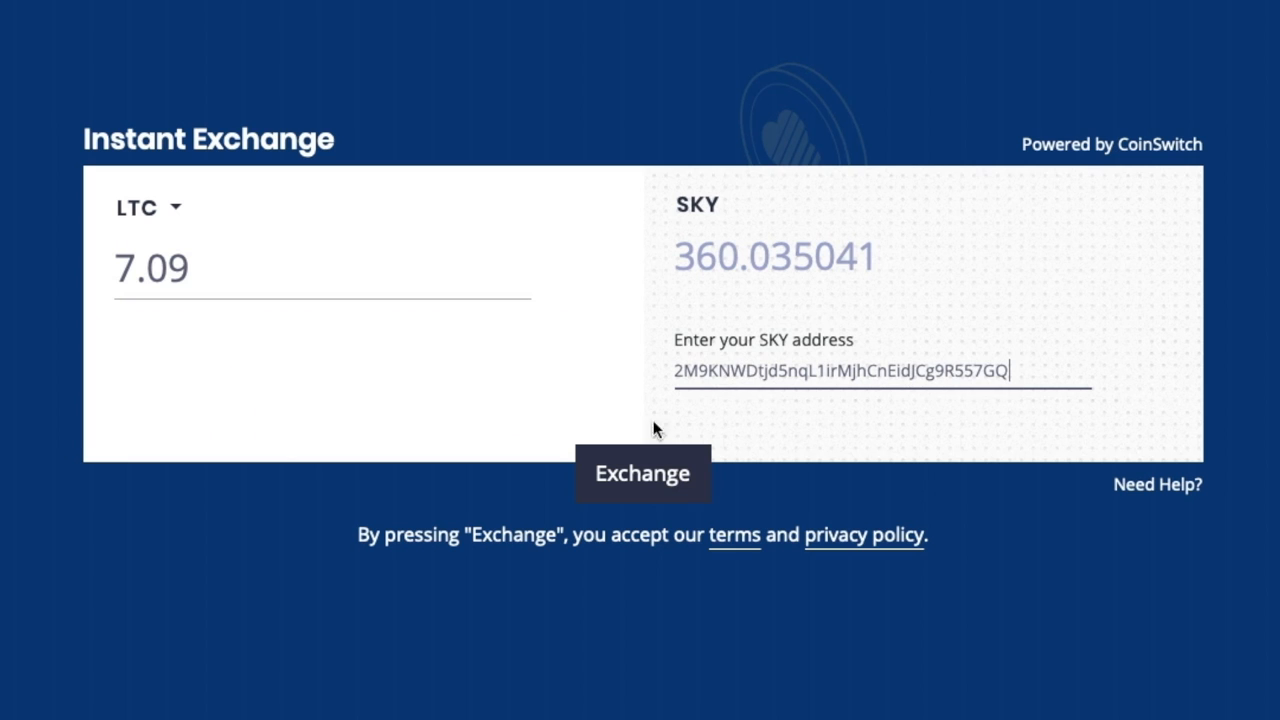
# Step: Reach the 'A native app for every platform' section and choose Telegram for macOS
pyautogui.click(642, 472)
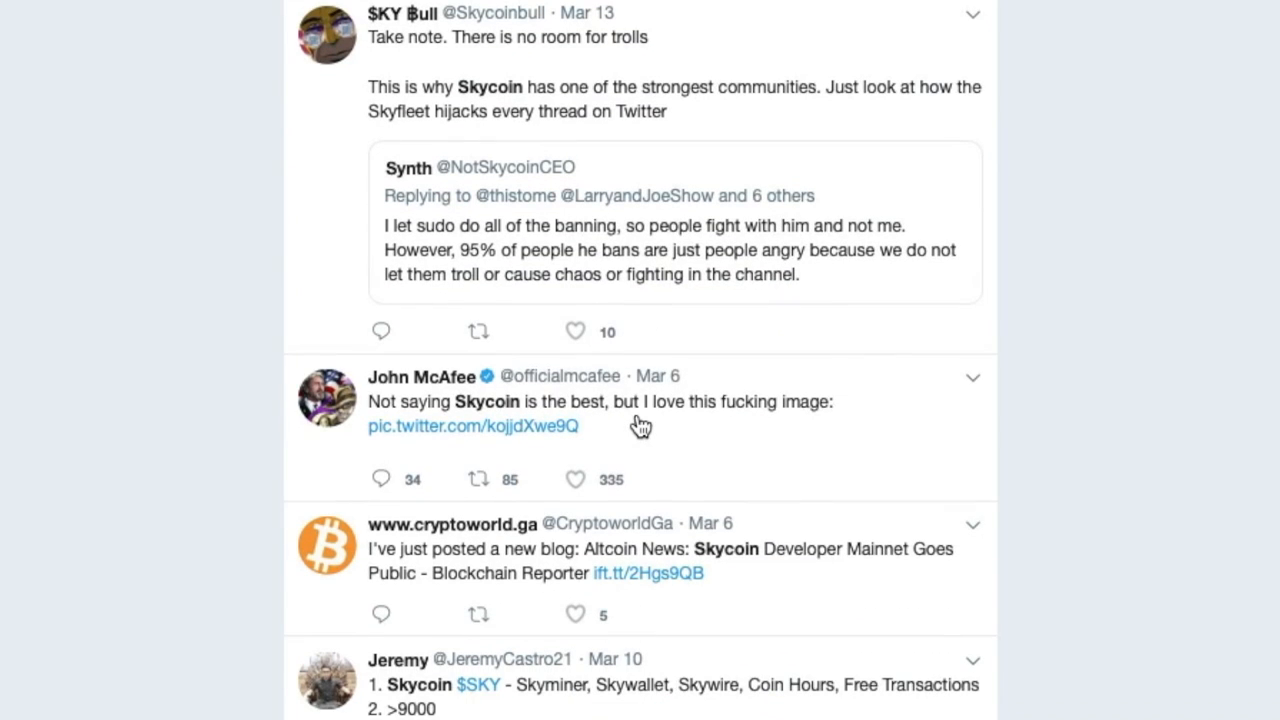
pyautogui.scroll(-3)
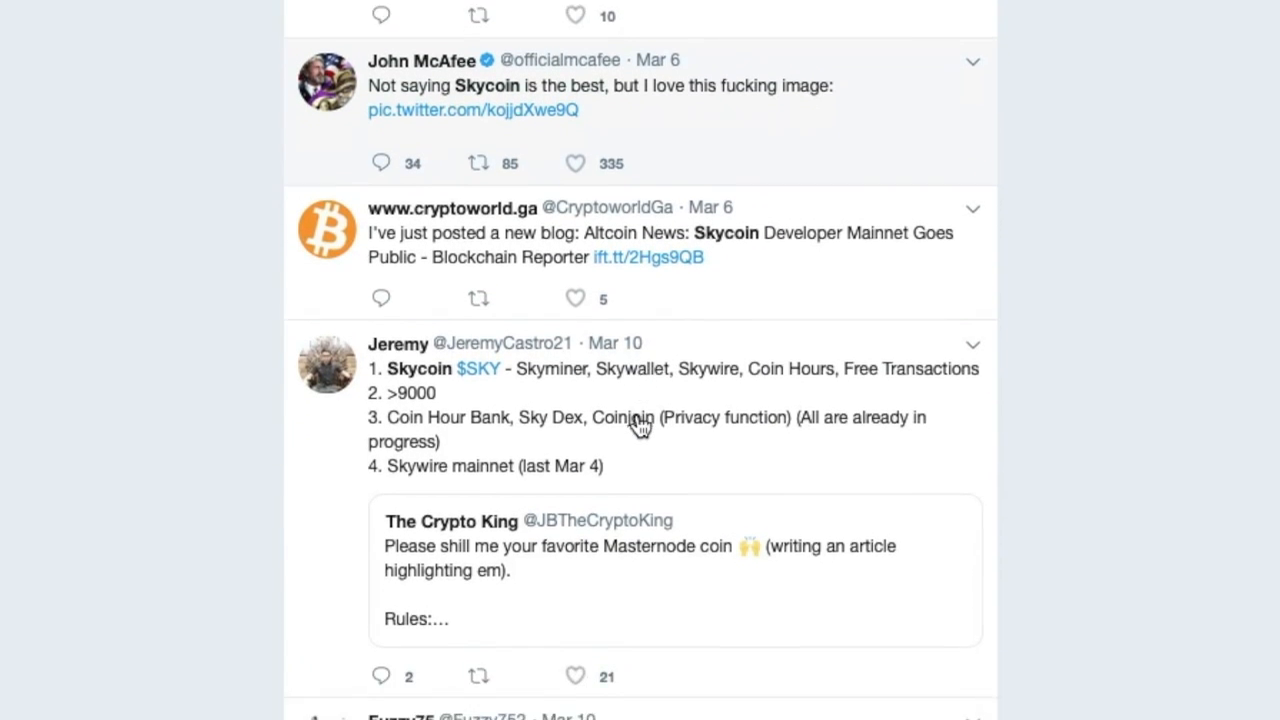
pyautogui.scroll(-3)
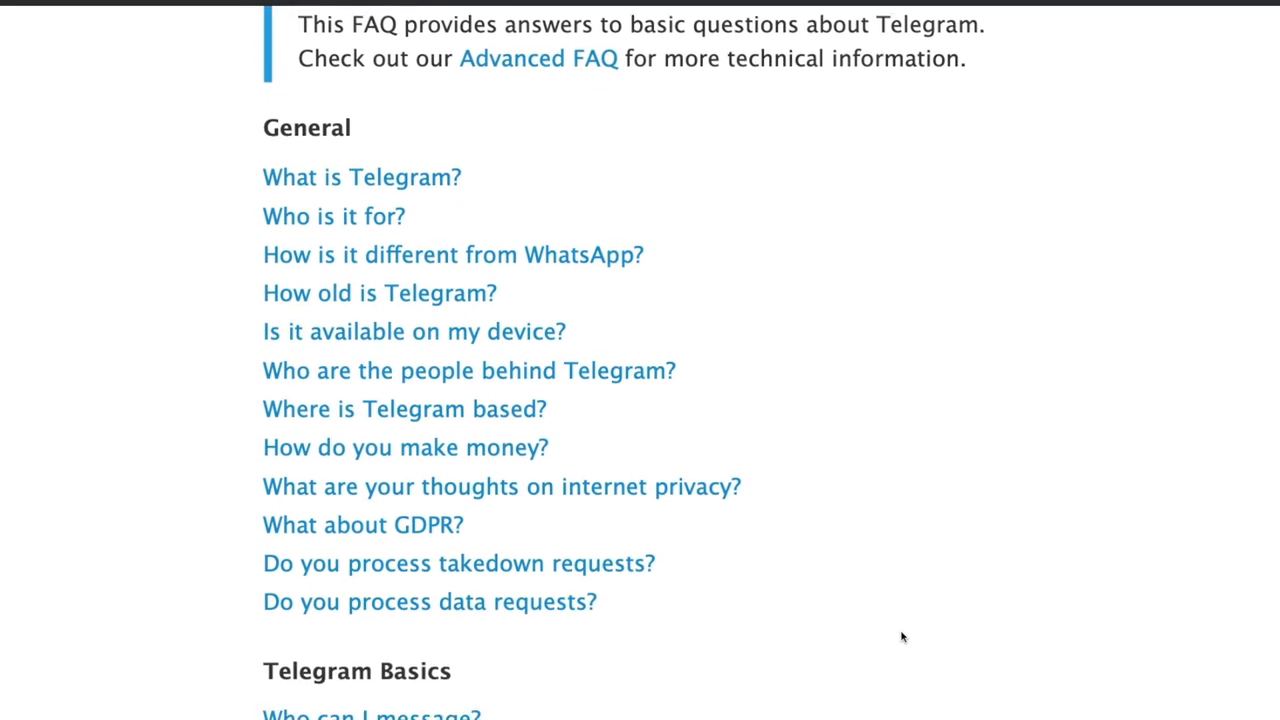
pyautogui.scroll(-3)
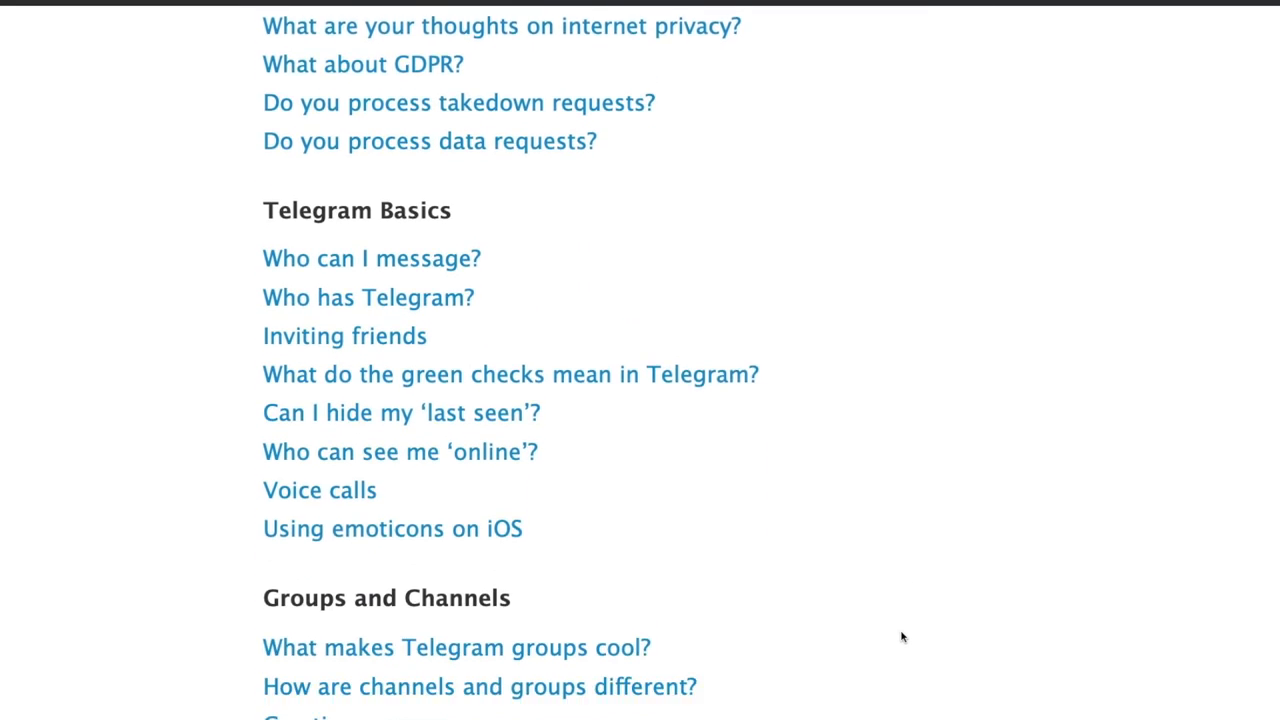
pyautogui.scroll(-3)
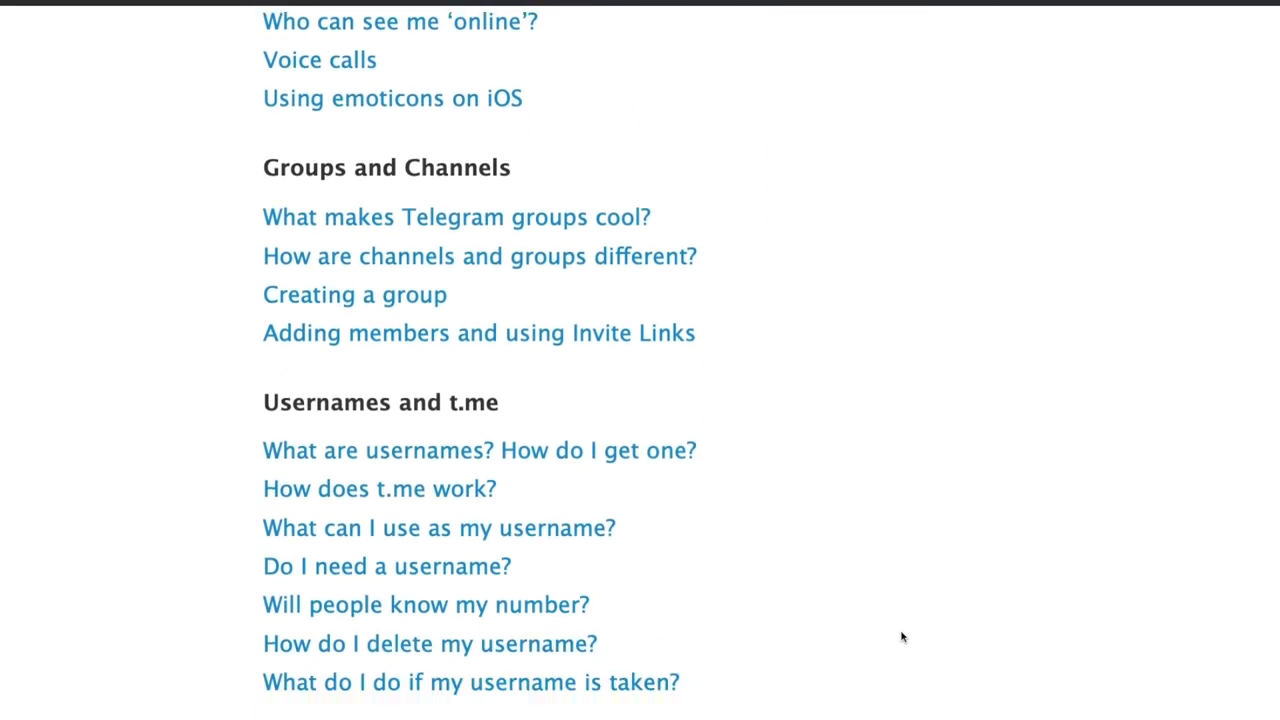
pyautogui.scroll(-3)
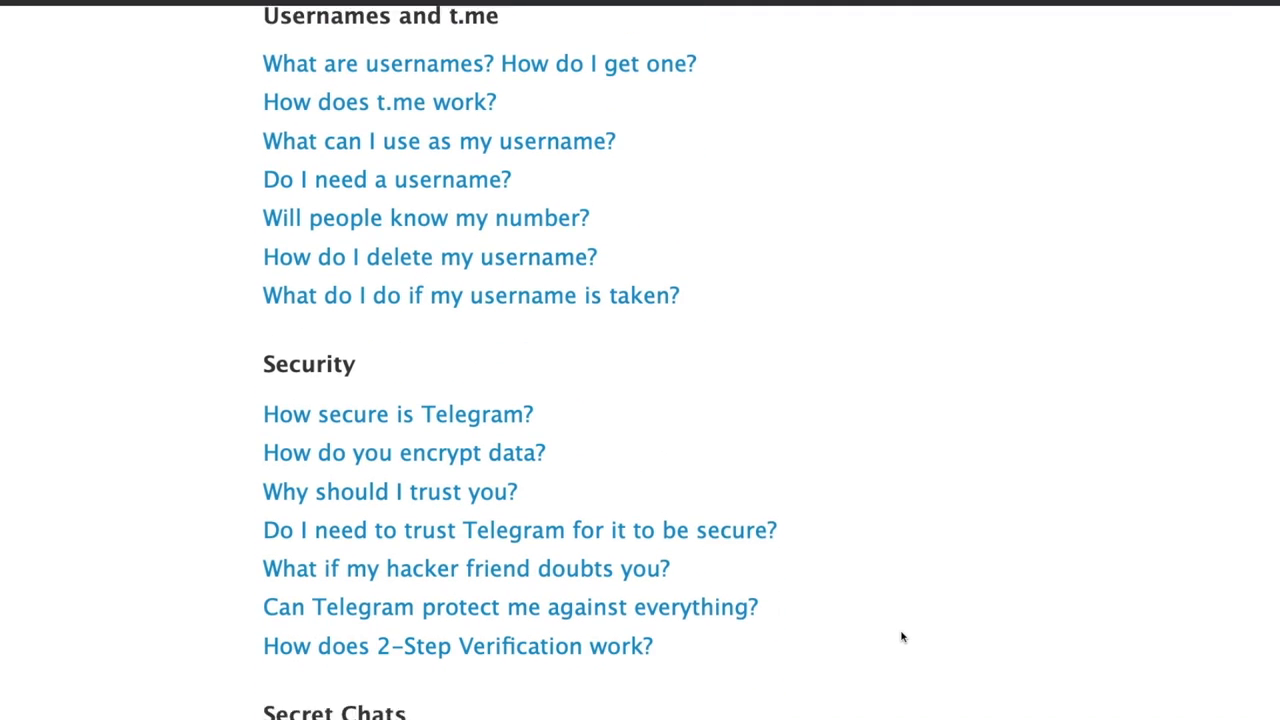
pyautogui.scroll(-3)
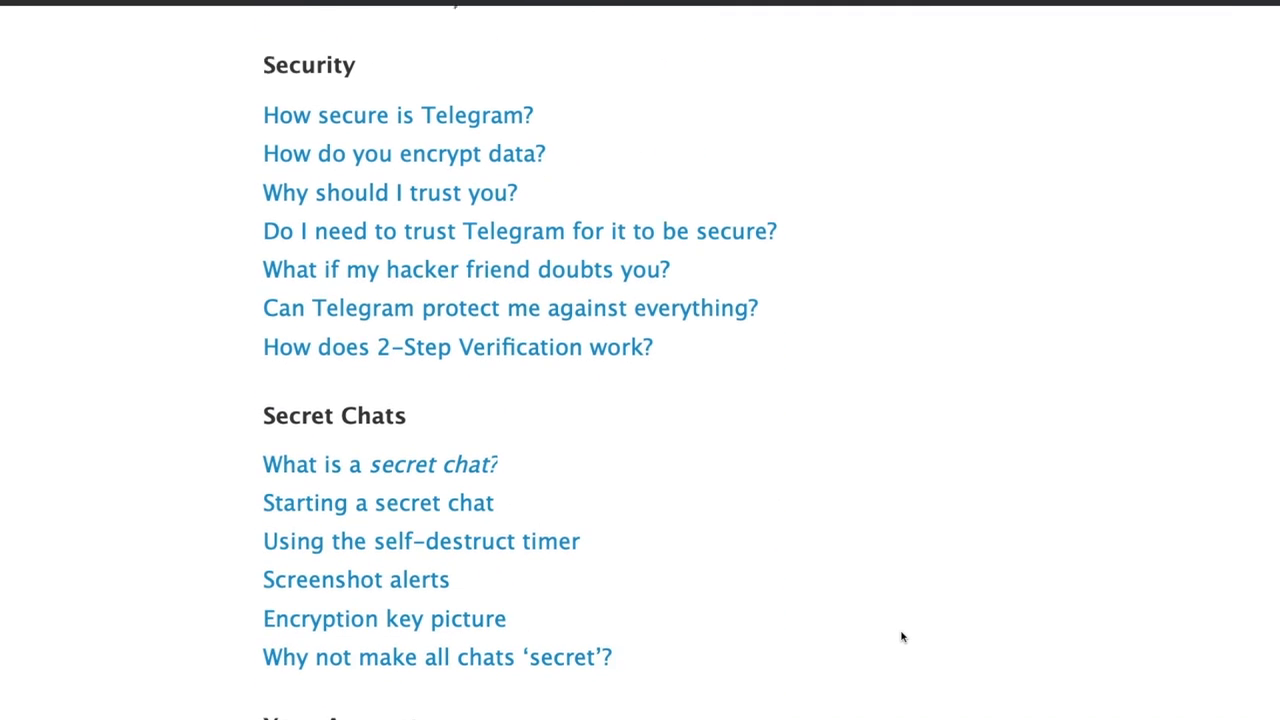
pyautogui.scroll(-3)
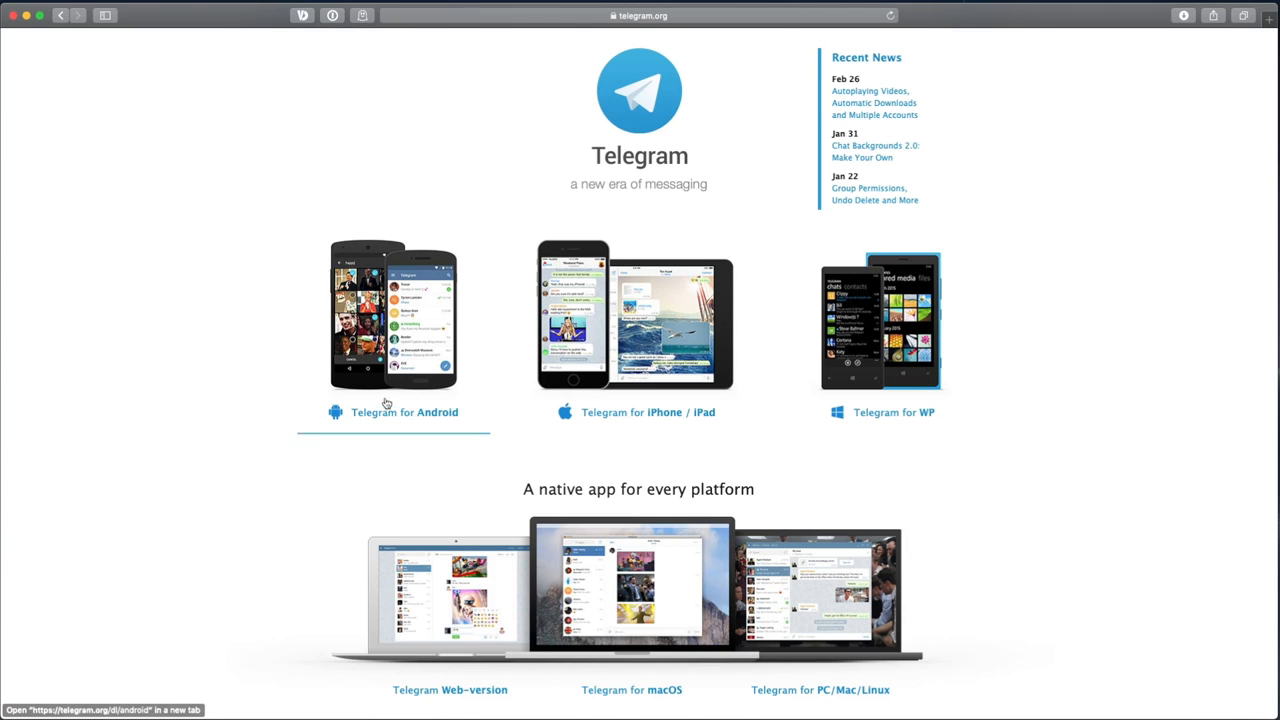
pyautogui.moveTo(648, 412)
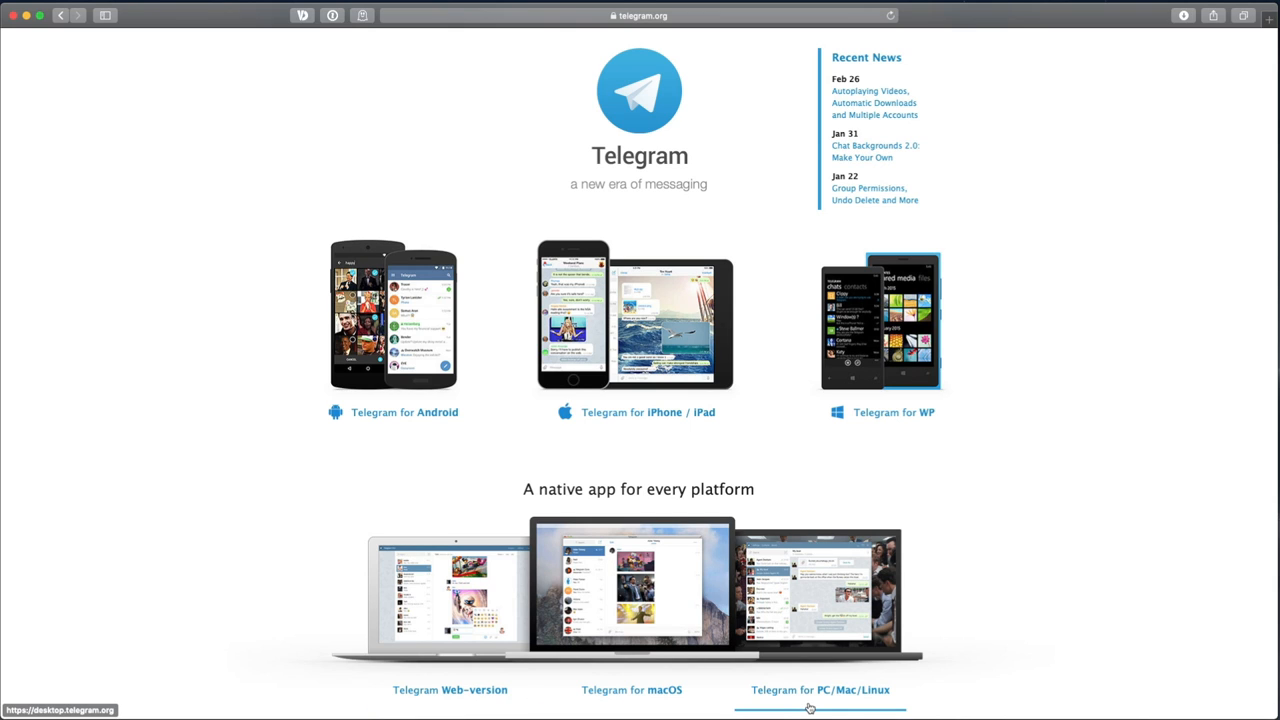
pyautogui.click(632, 688)
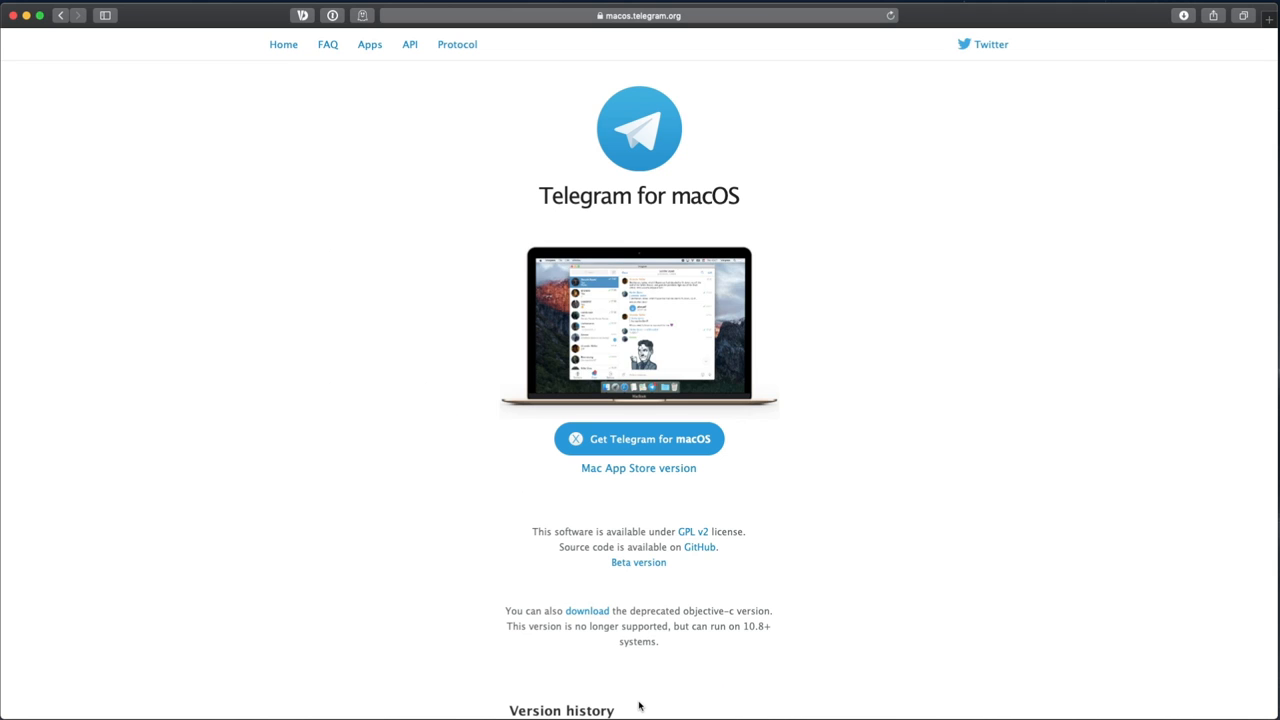
pyautogui.click(640, 438)
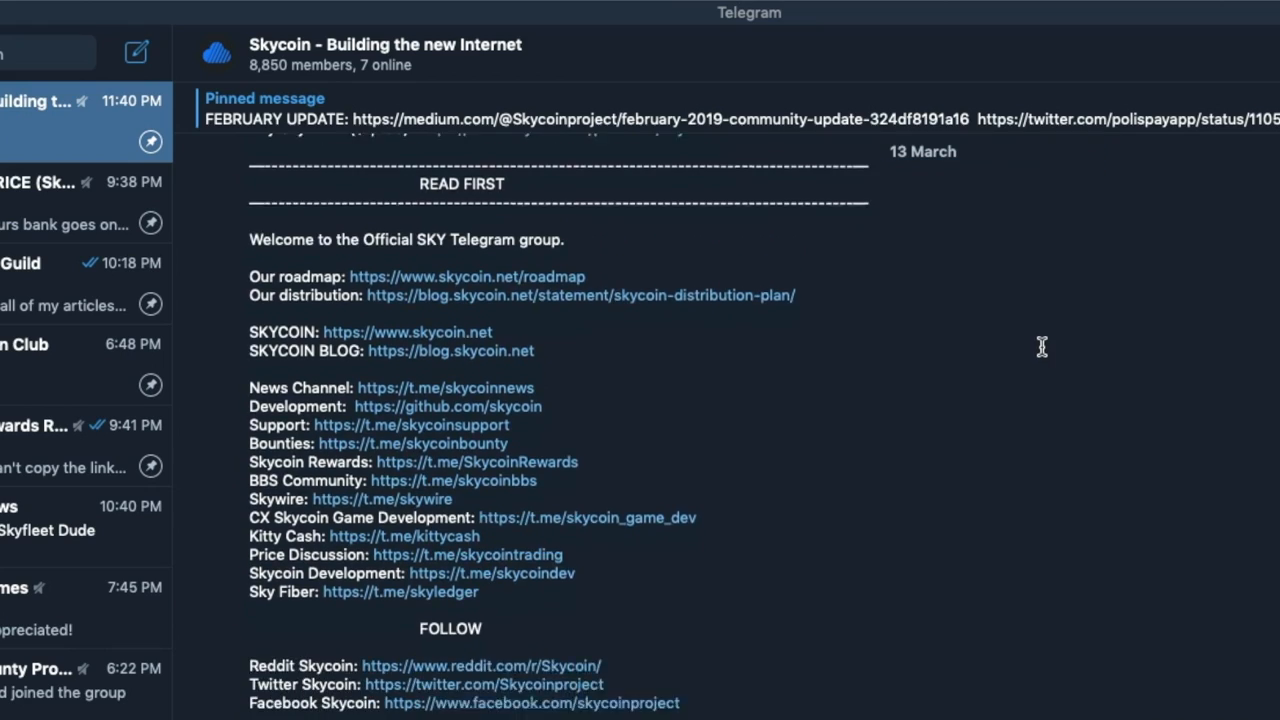
pyautogui.scroll(-3)
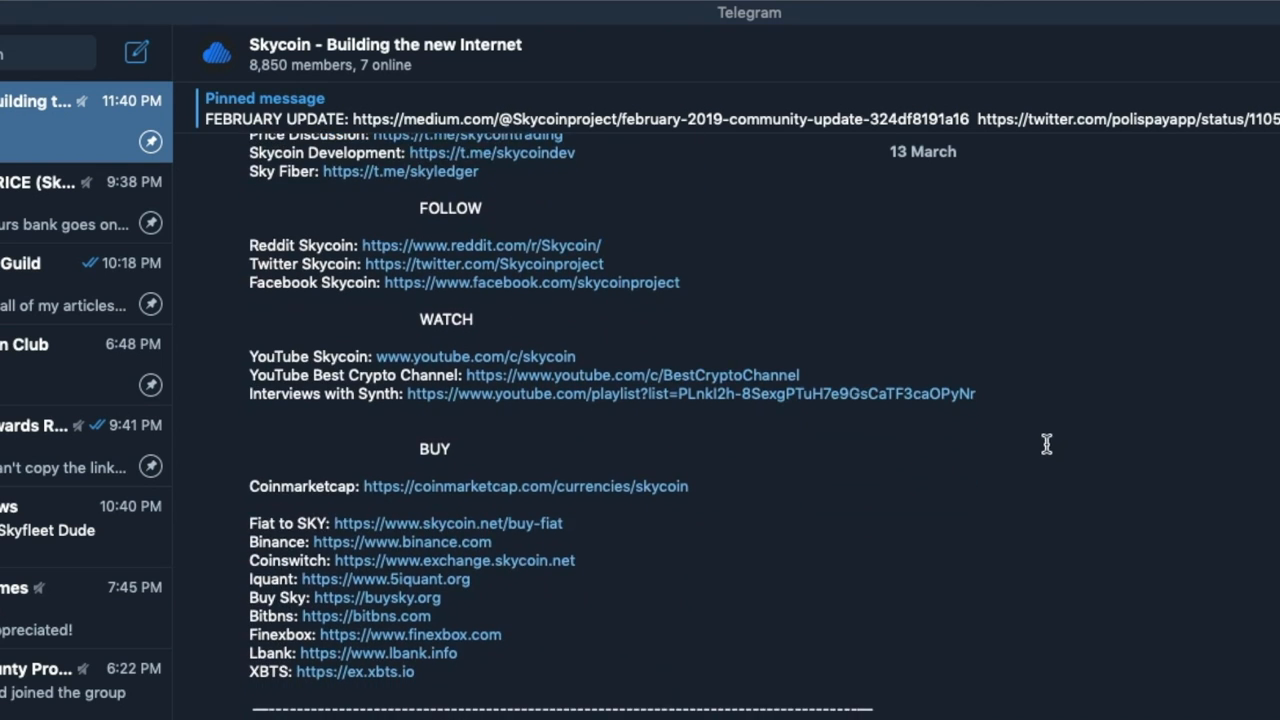
pyautogui.scroll(-3)
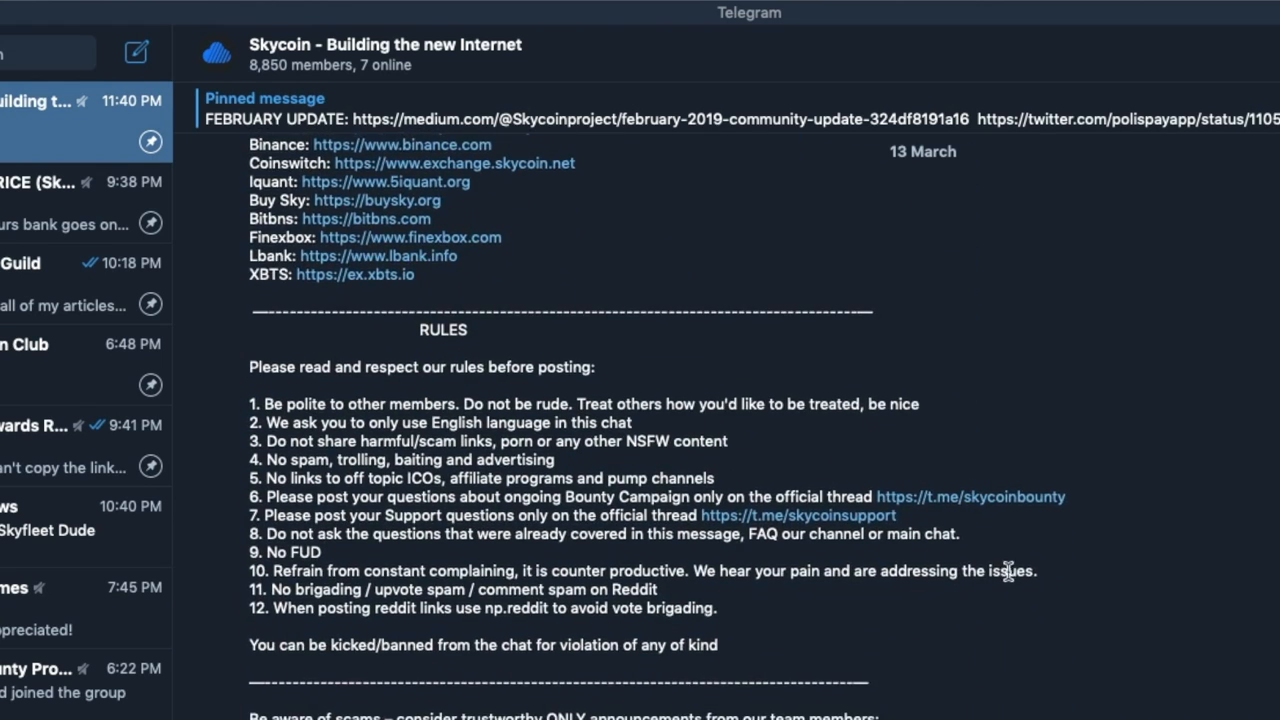
pyautogui.scroll(-3)
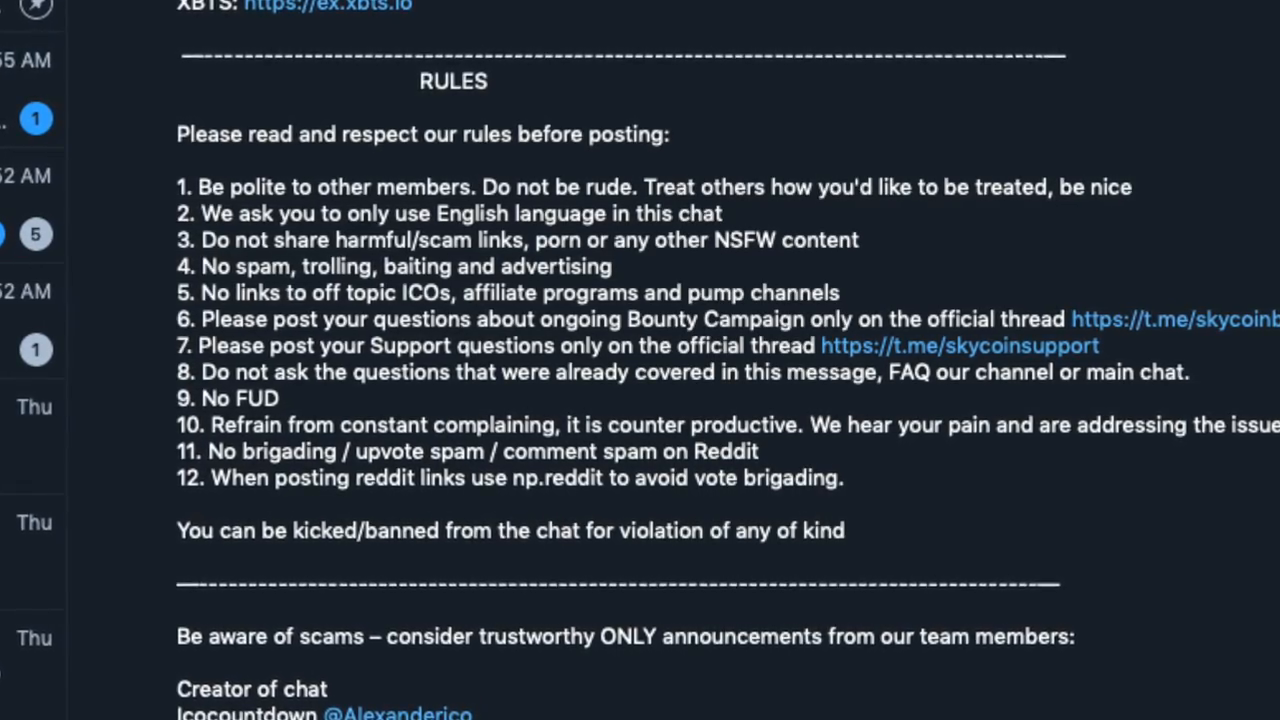
pyautogui.scroll(-3)
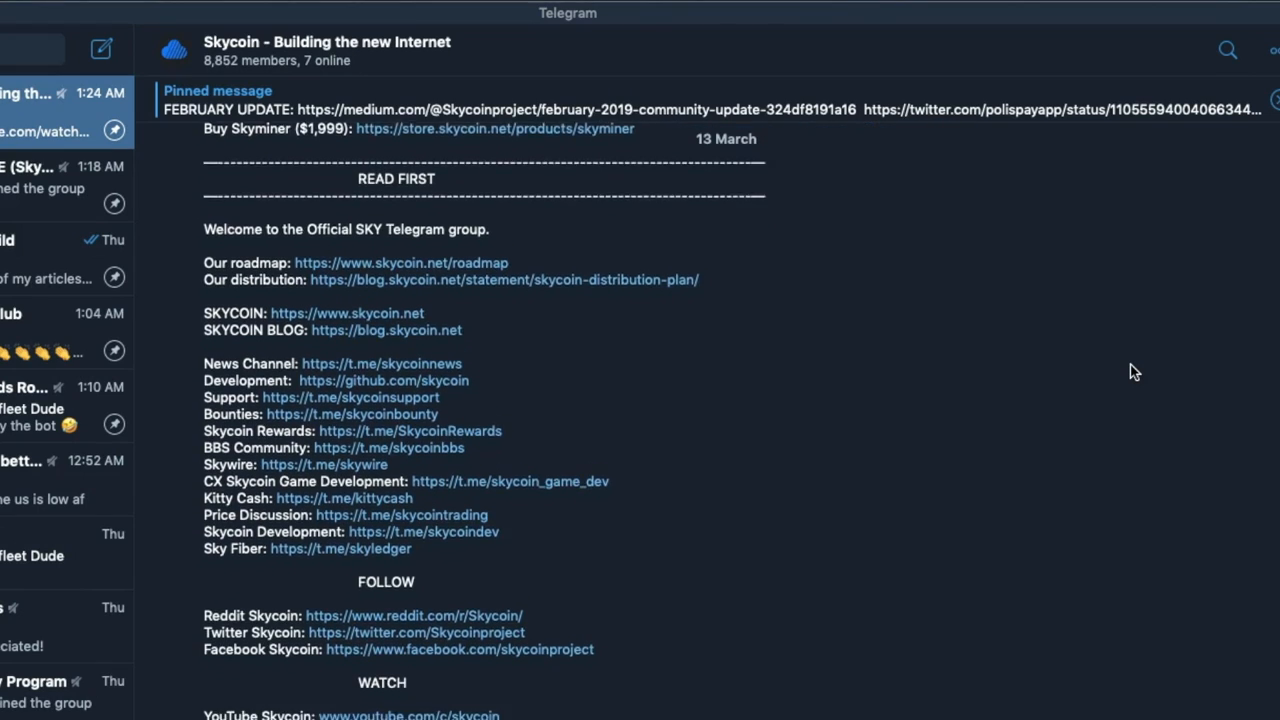
pyautogui.scroll(-3)
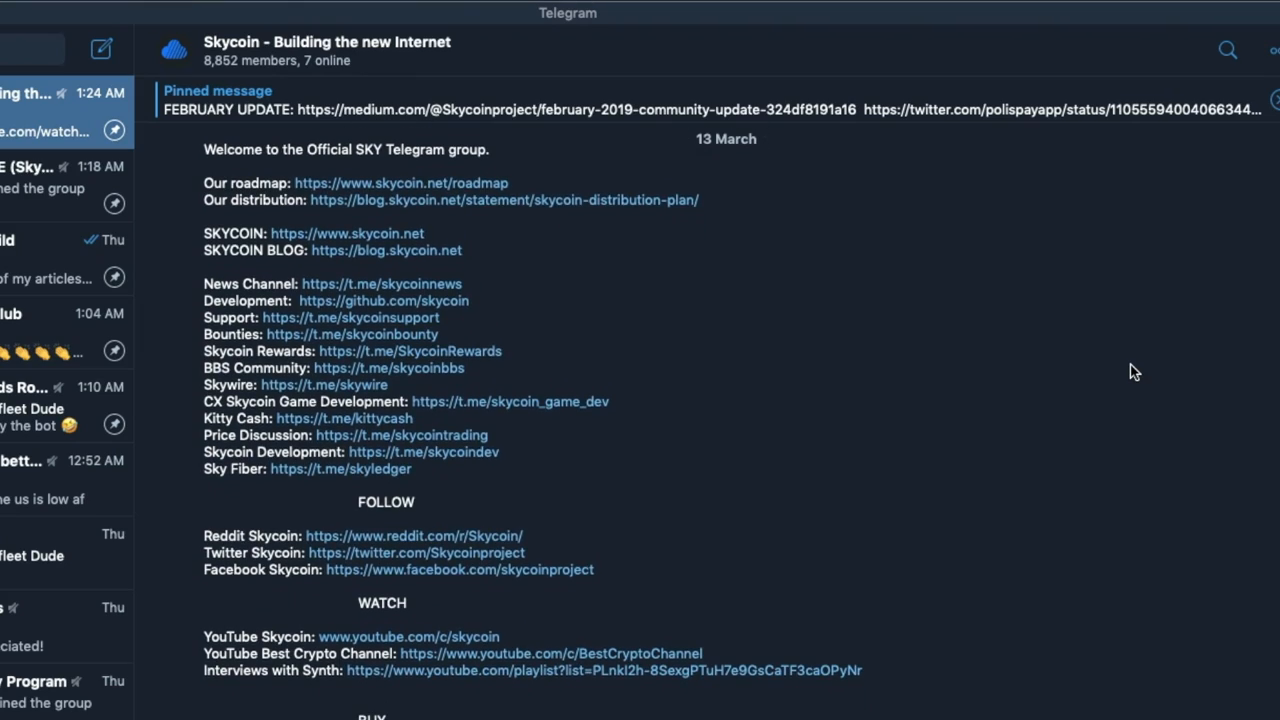
pyautogui.scroll(-3)
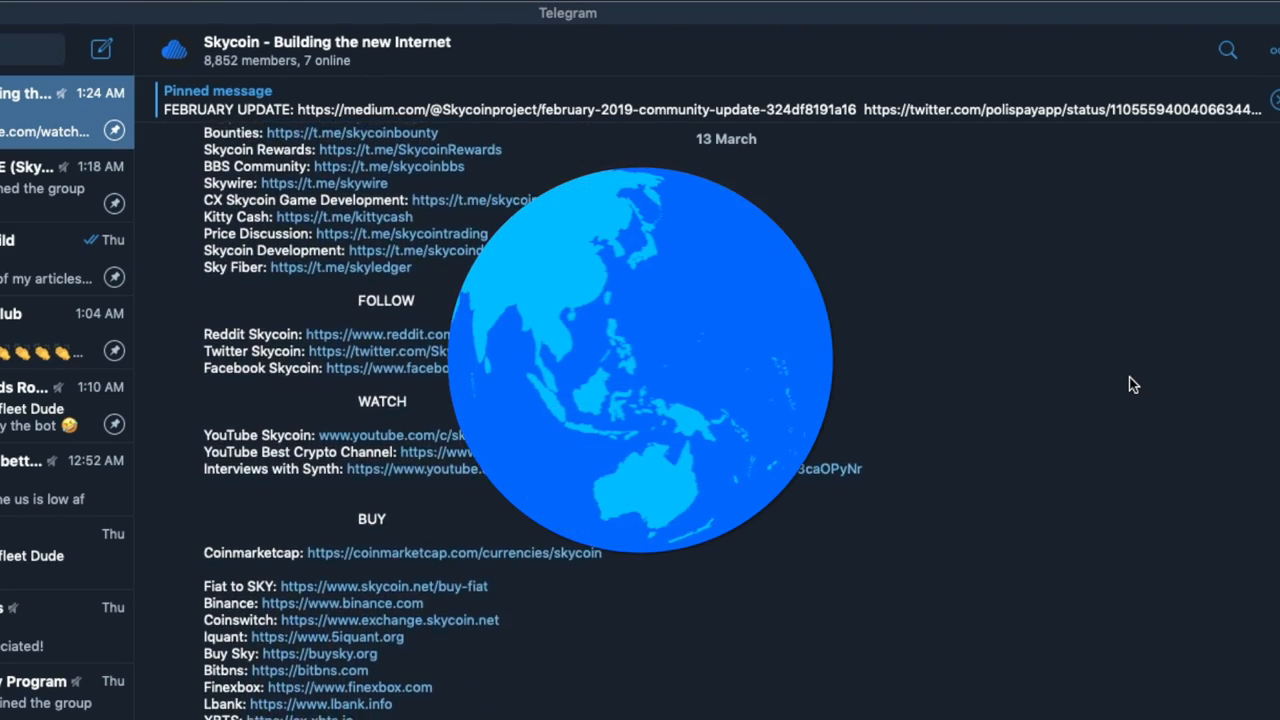
pyautogui.scroll(-3)
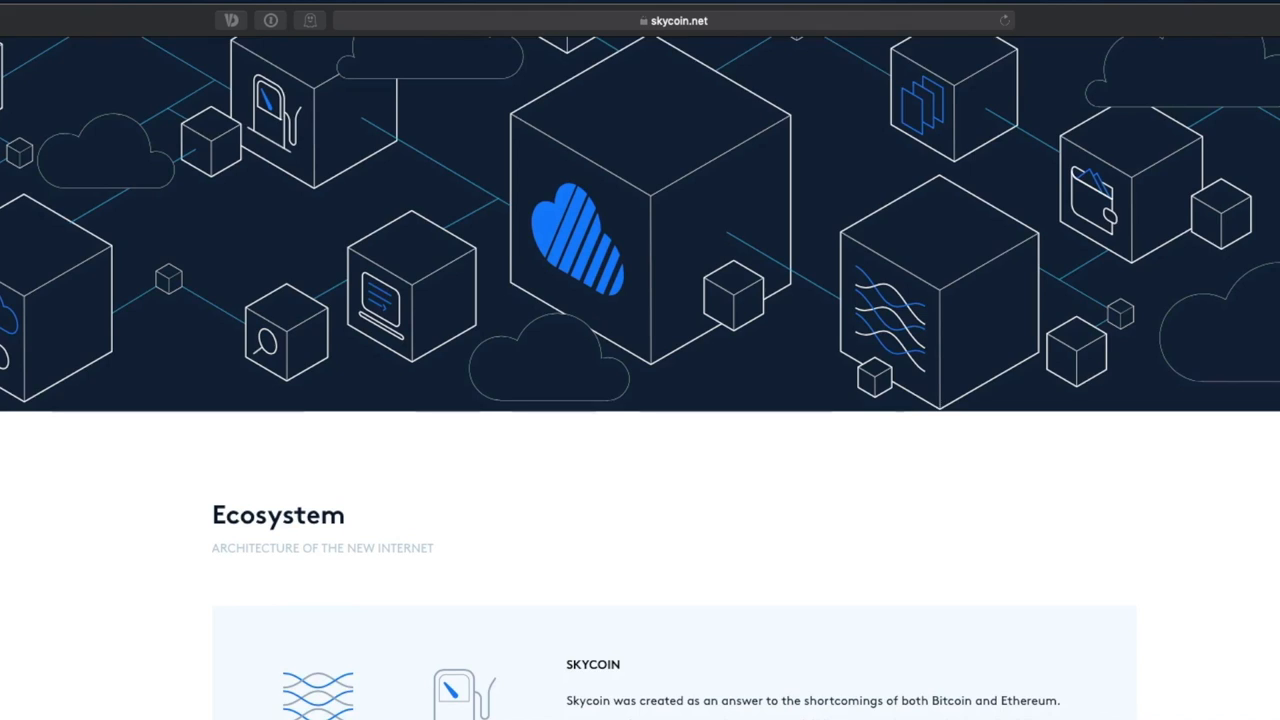
pyautogui.scroll(-3)
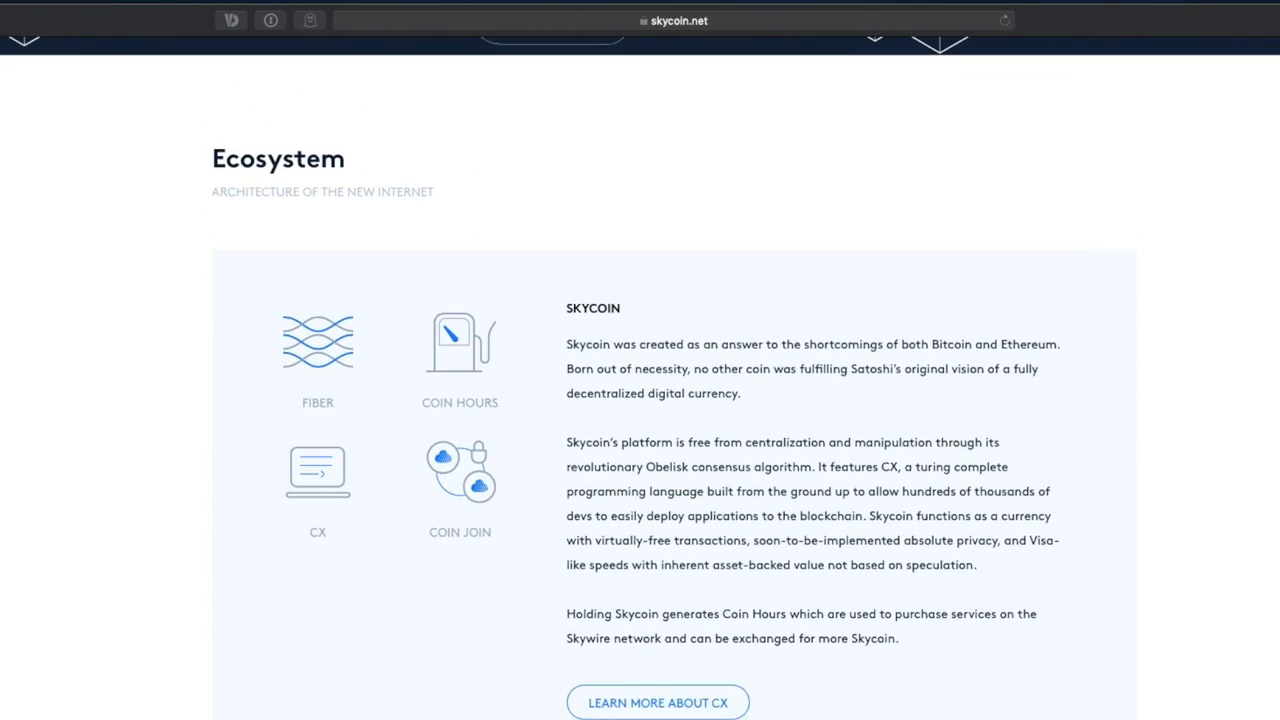
pyautogui.scroll(-3)
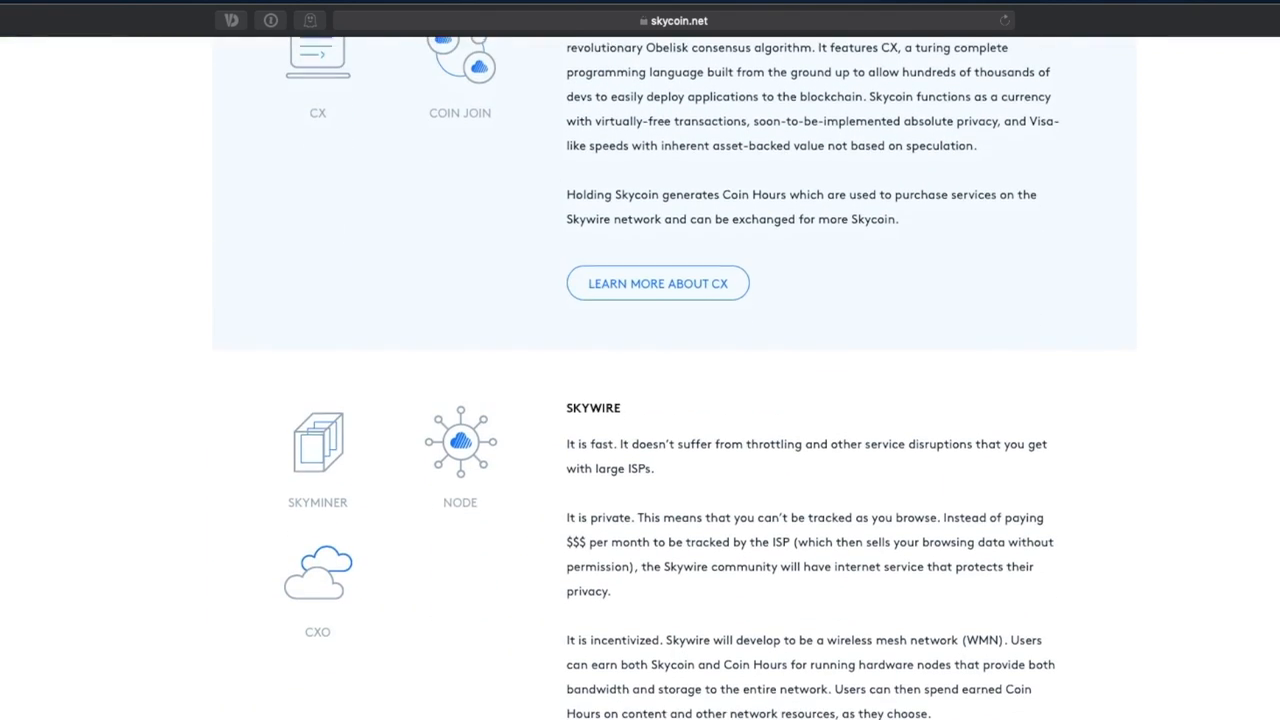